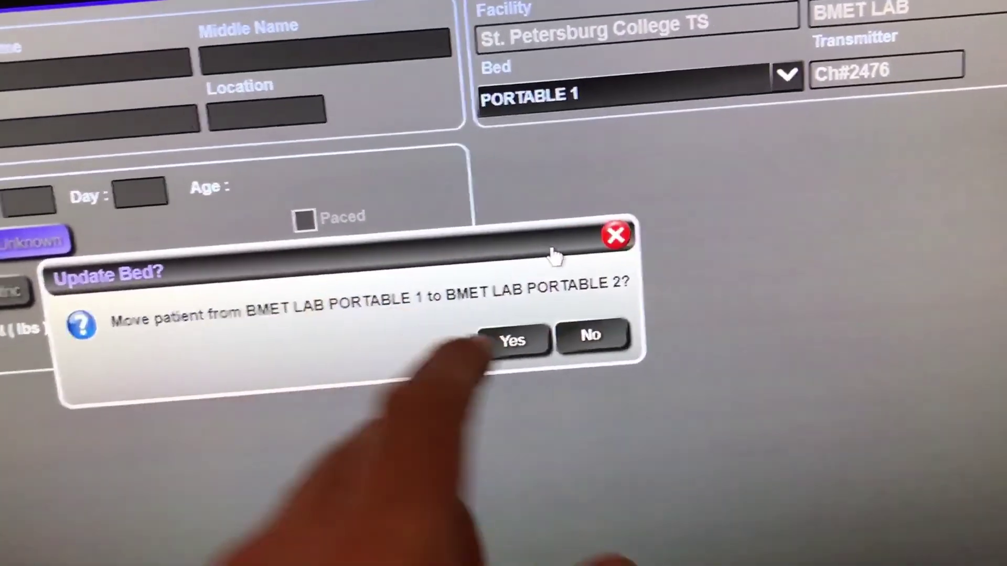
- Confirm the bed update to BMET LAB PORTABLE 2, then discharge the patient from Ch#2476
{"action": "left_click", "coordinate": [514, 340]}
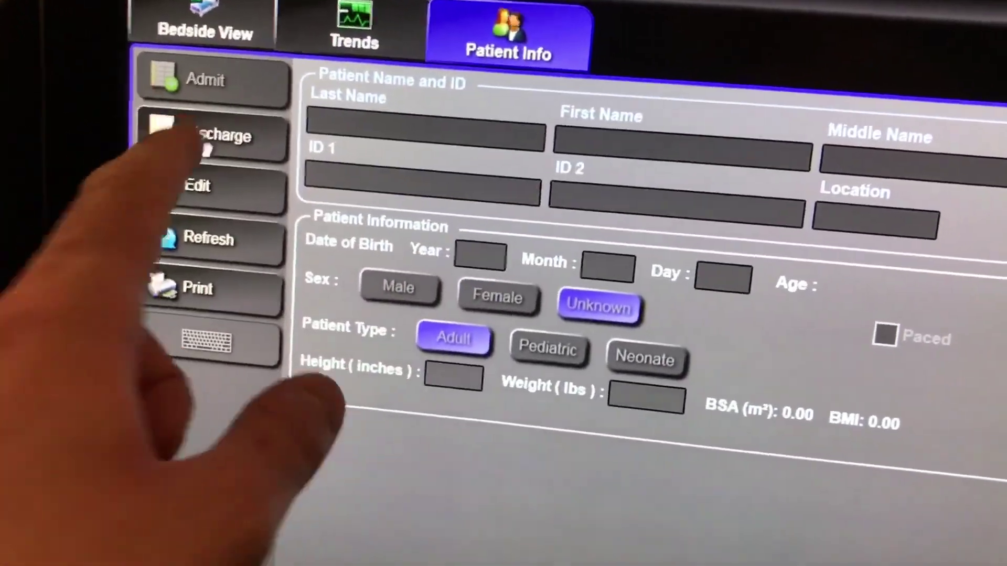
{"action": "left_click", "coordinate": [212, 137]}
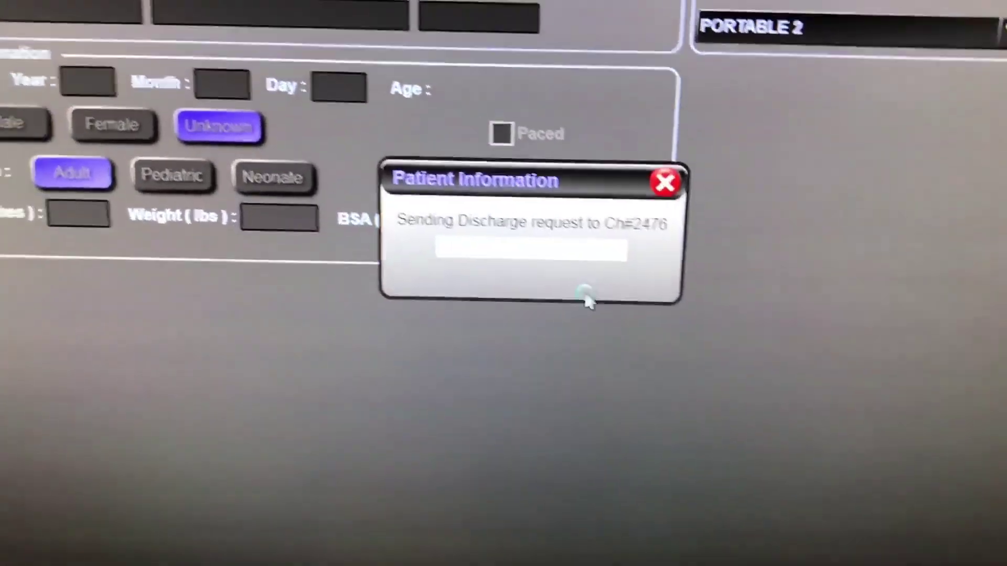